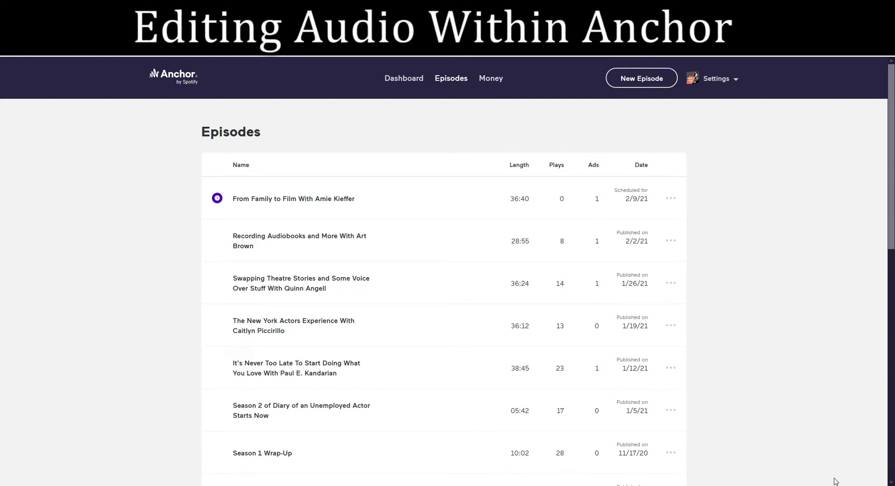
mouse_move(158, 293)
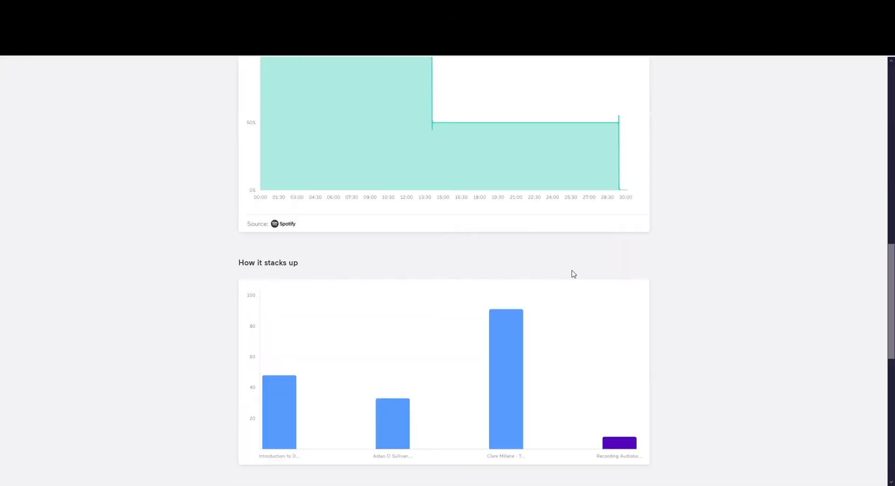
Open the Art Brown audiobooks episode's audio editor and scroll to the interview segment
scroll("down", 3)
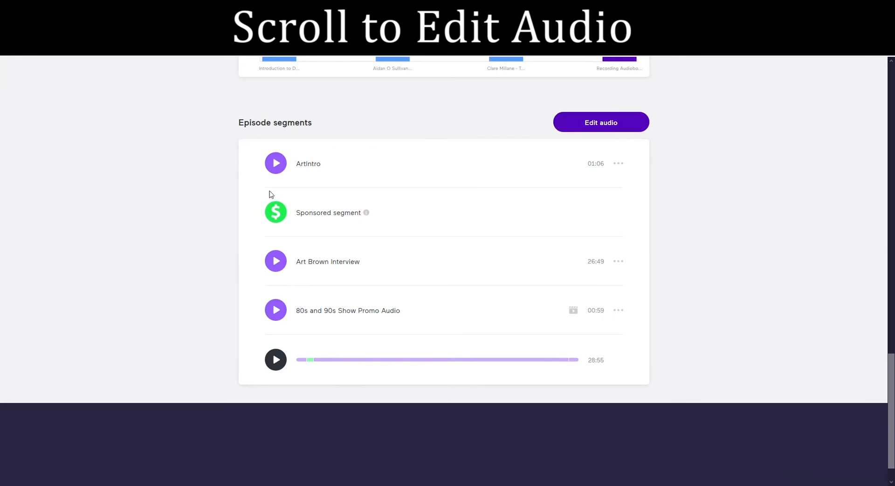
mouse_move(503, 116)
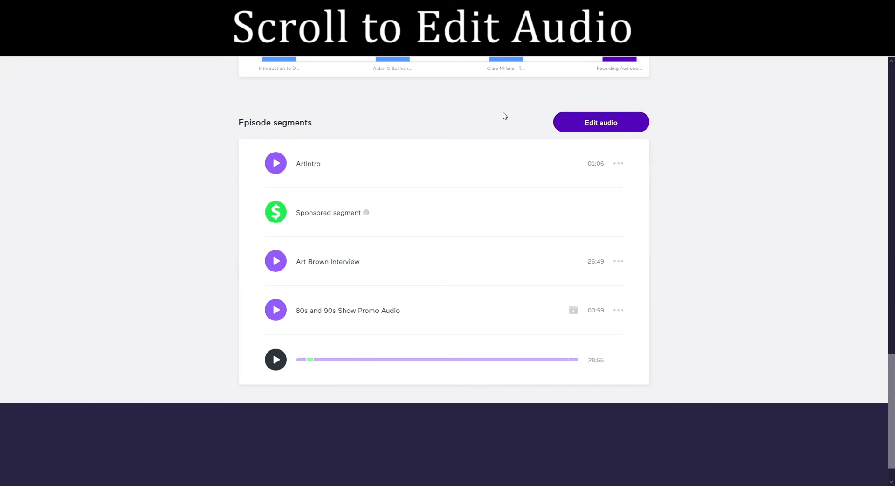
left_click(600, 123)
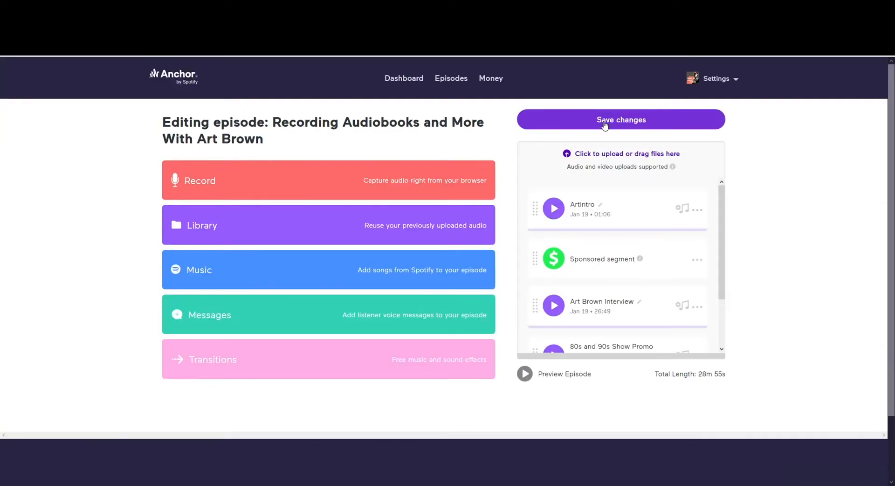
scroll("down", 3)
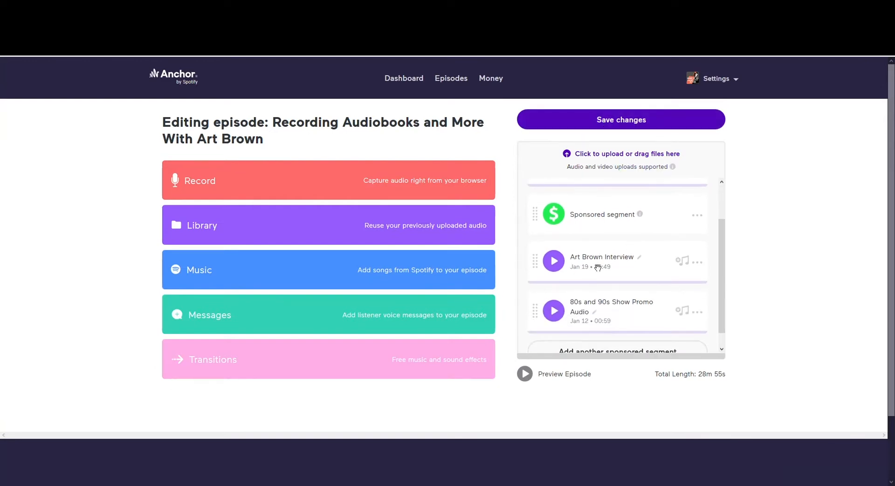
mouse_move(694, 266)
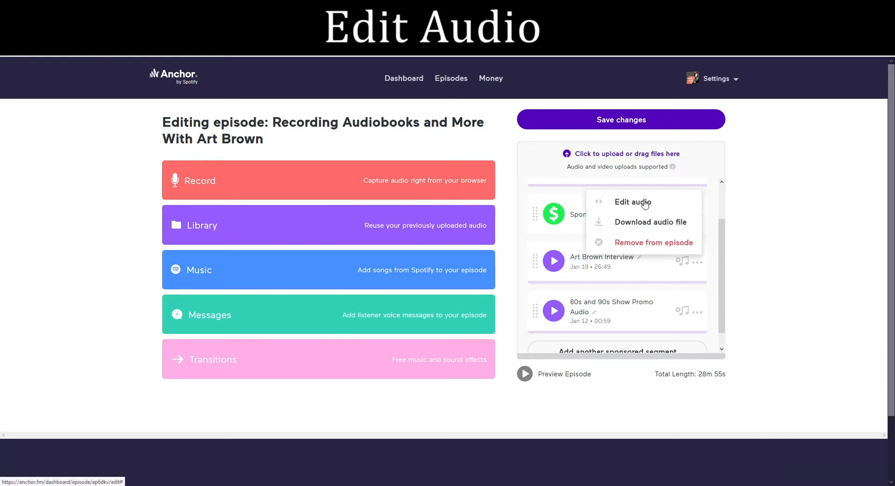
left_click(633, 201)
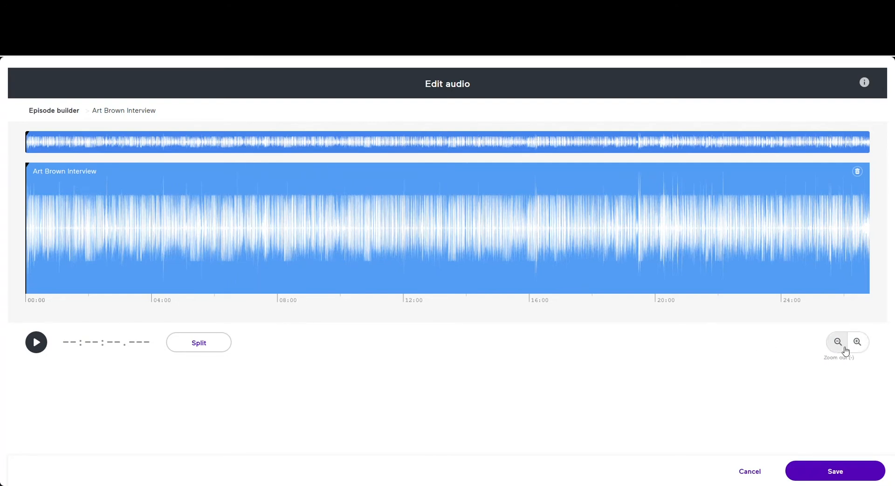
Zoom the waveform and place the playhead near the 3–4 minute mark
left_click(858, 342)
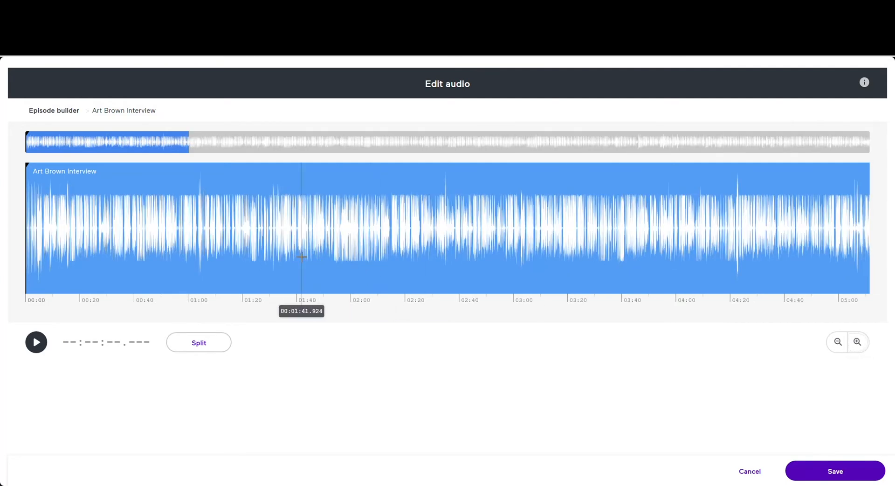
left_click(838, 342)
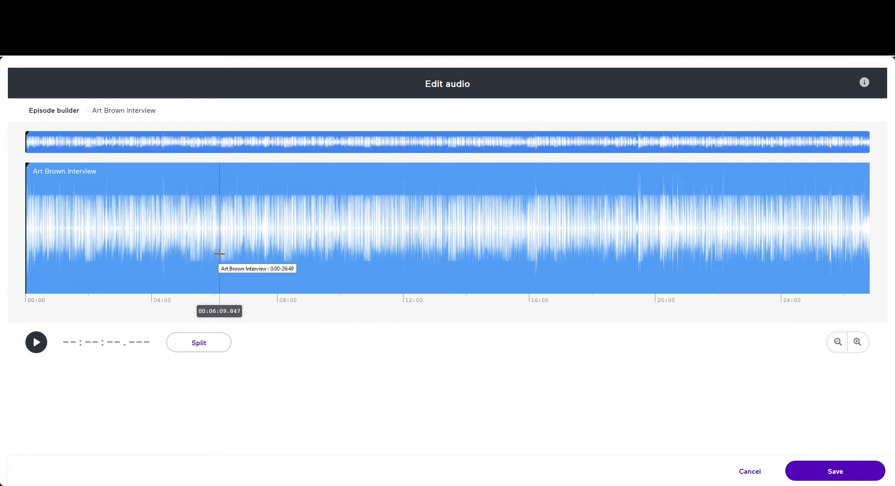
left_click(218, 229)
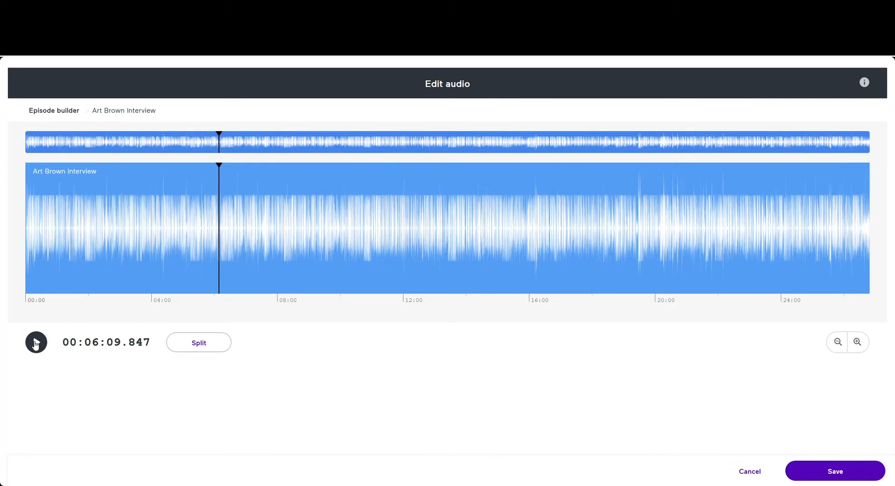
left_click(35, 342)
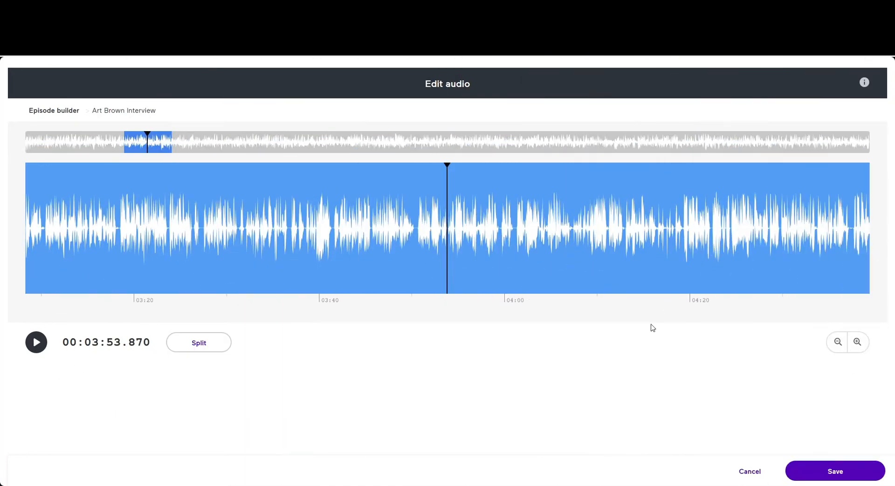
mouse_move(155, 331)
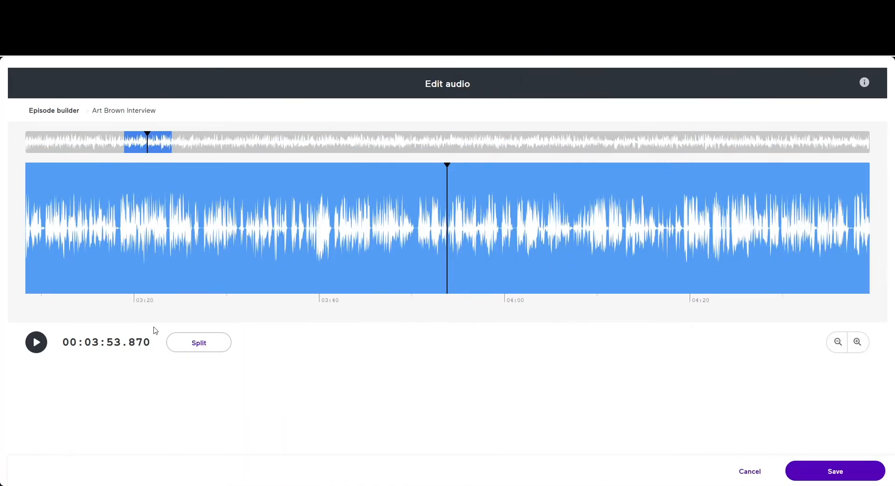
mouse_move(513, 344)
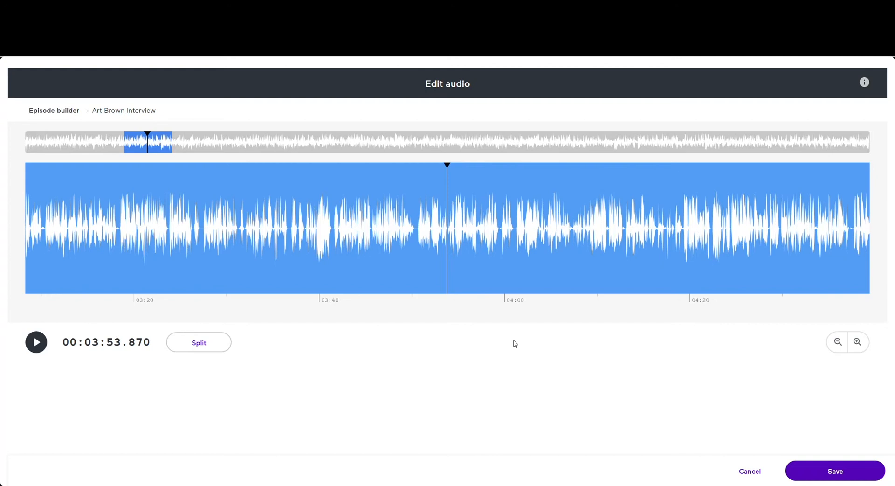
mouse_move(858, 342)
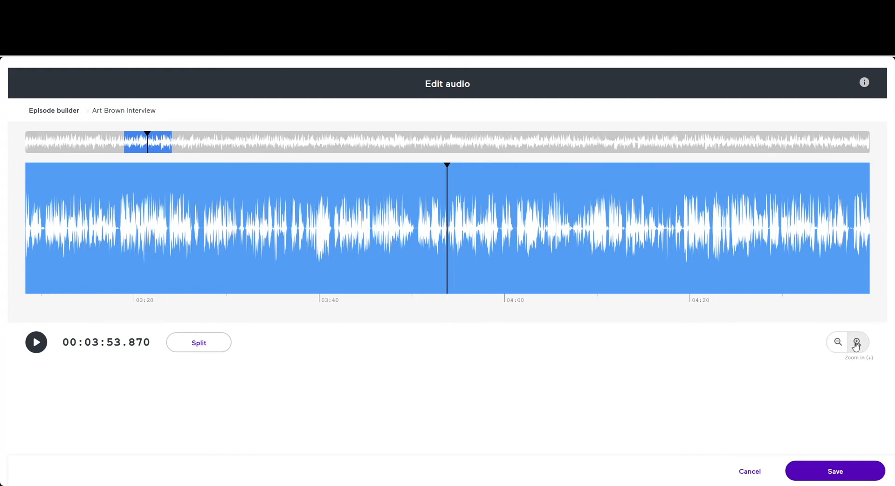
Zoom in twice and split the interview audio at 3:53.8
left_click(857, 342)
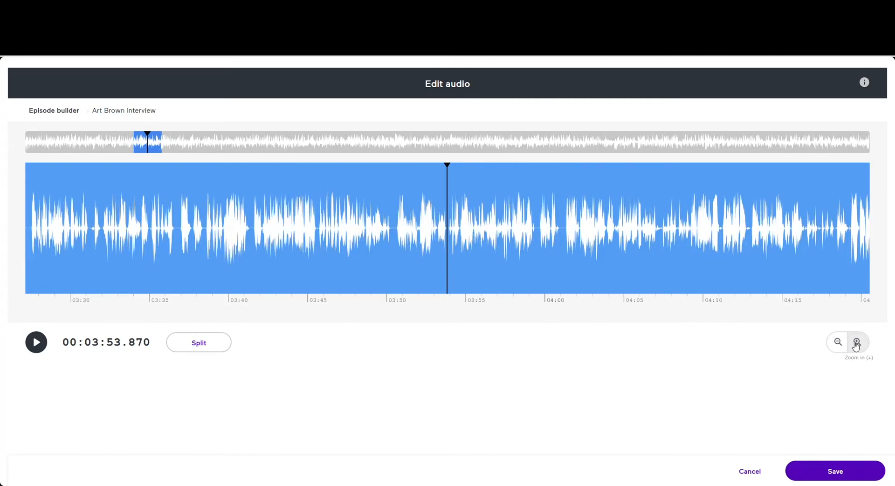
left_click(857, 342)
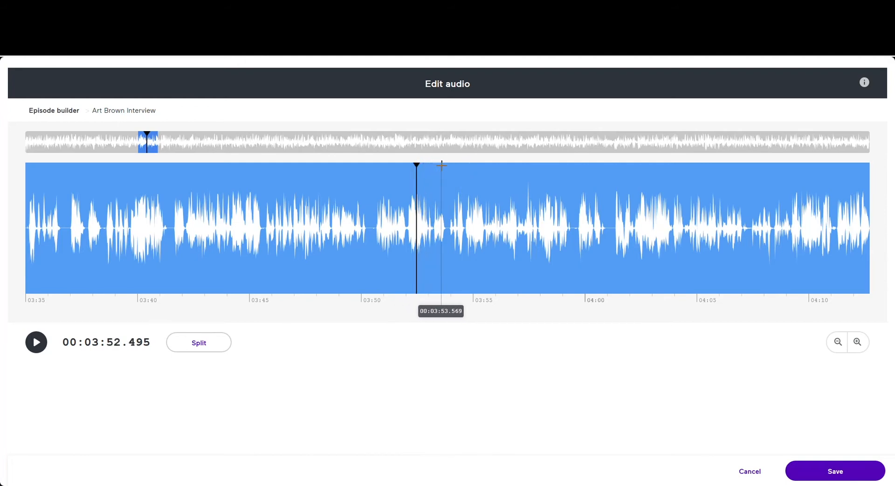
left_click(199, 343)
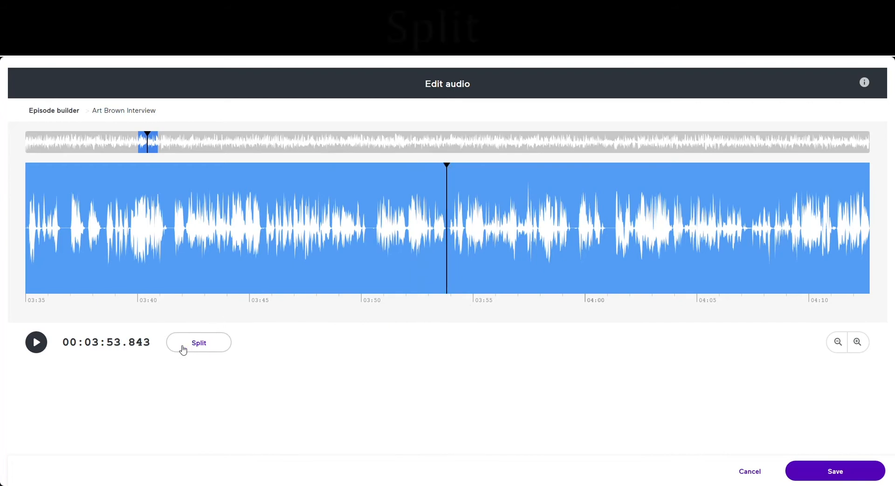
left_click(198, 343)
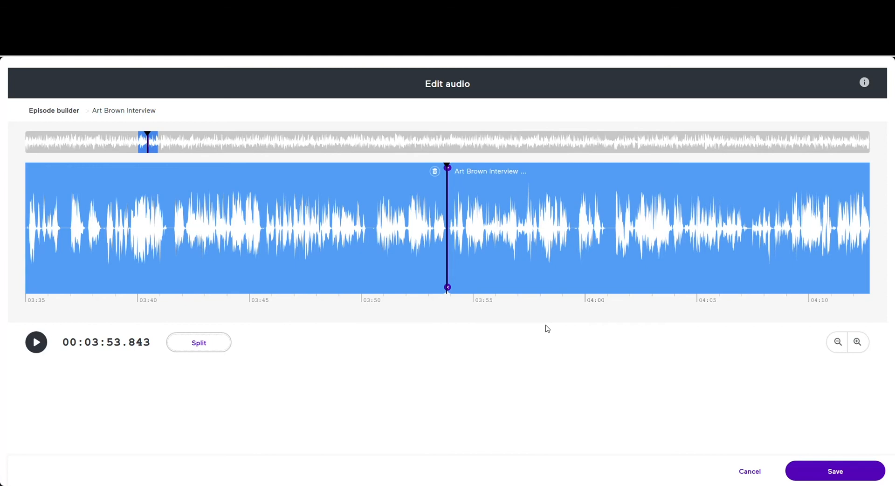
mouse_move(145, 328)
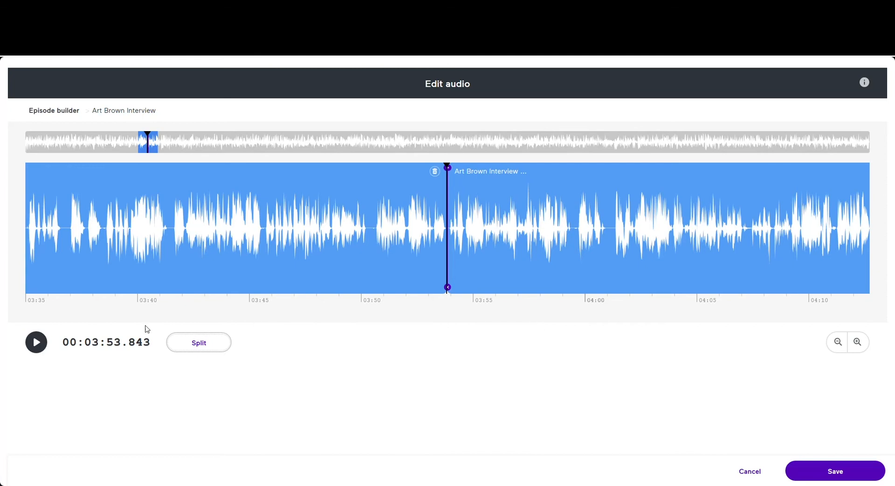
Split again just after 4:01 and delete the 3:53–4:01 clip
left_click(35, 341)
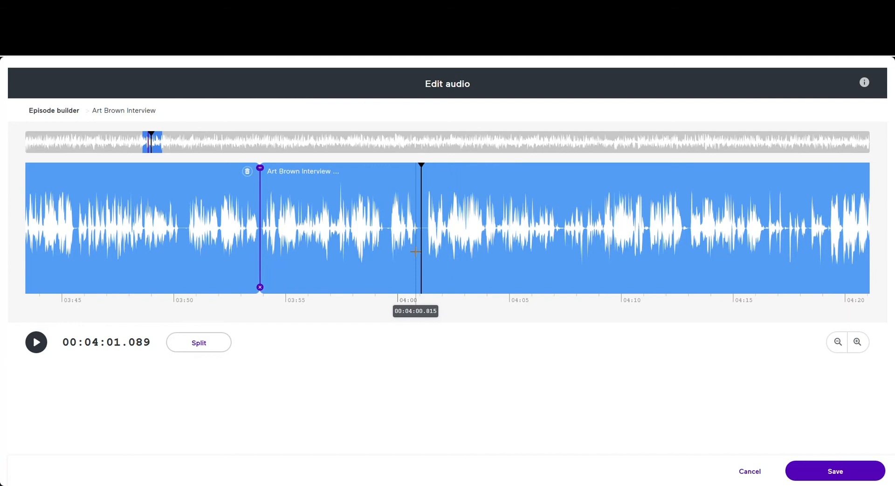
left_click(199, 342)
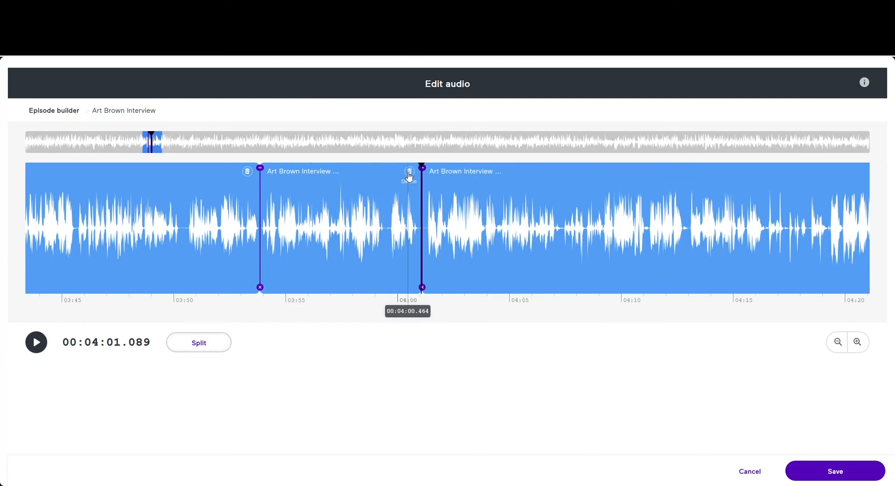
mouse_move(409, 173)
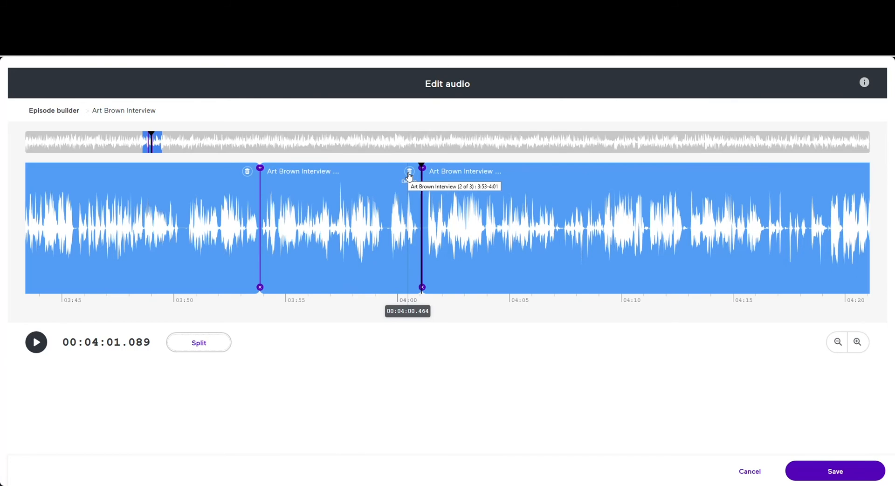
left_click(410, 172)
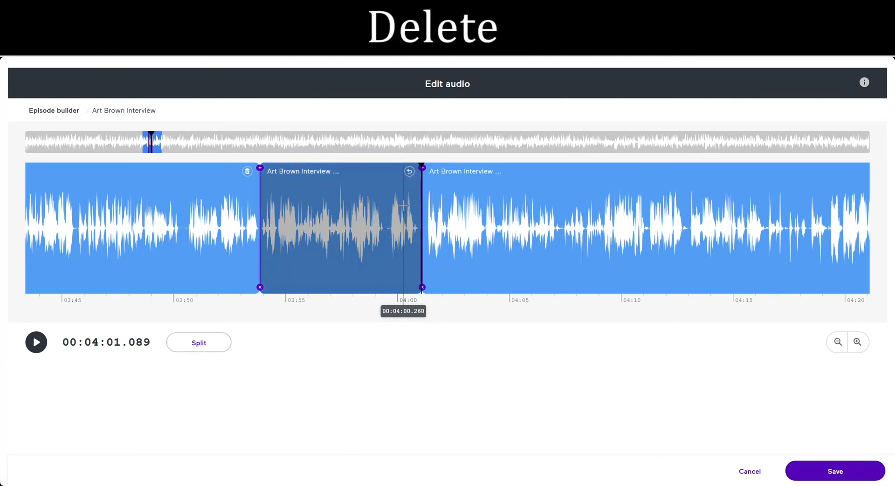
mouse_move(403, 204)
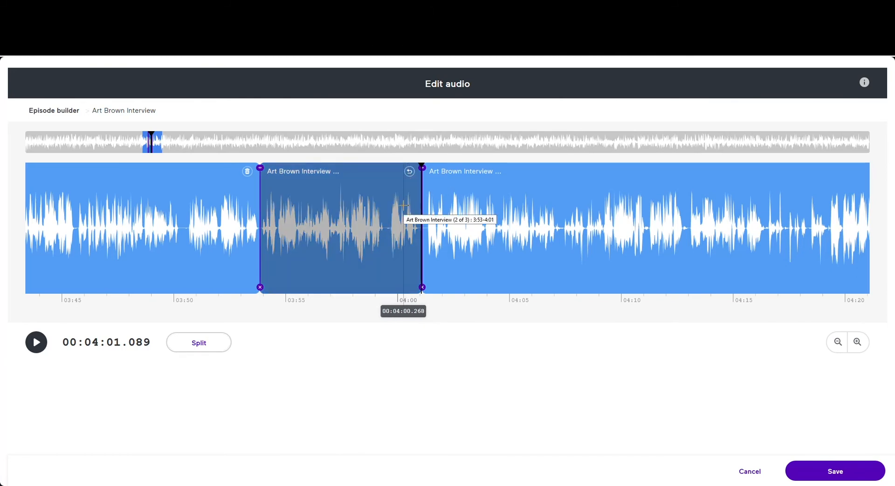
mouse_move(755, 399)
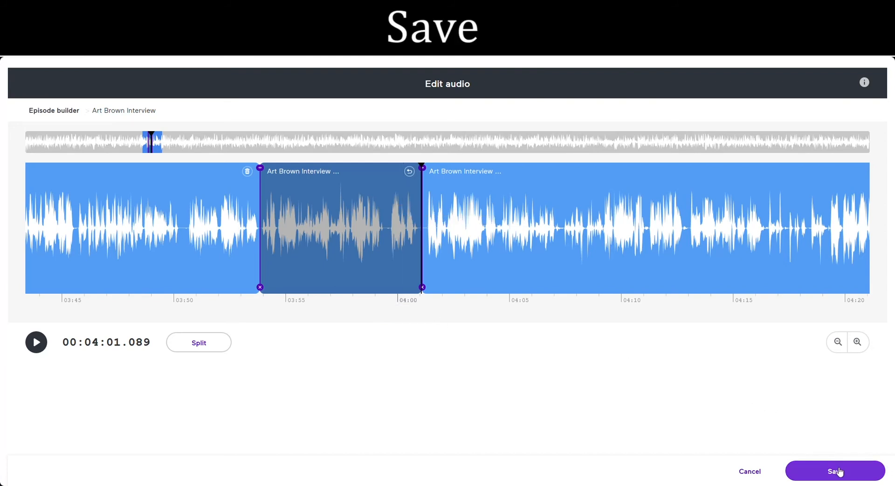
left_click(835, 471)
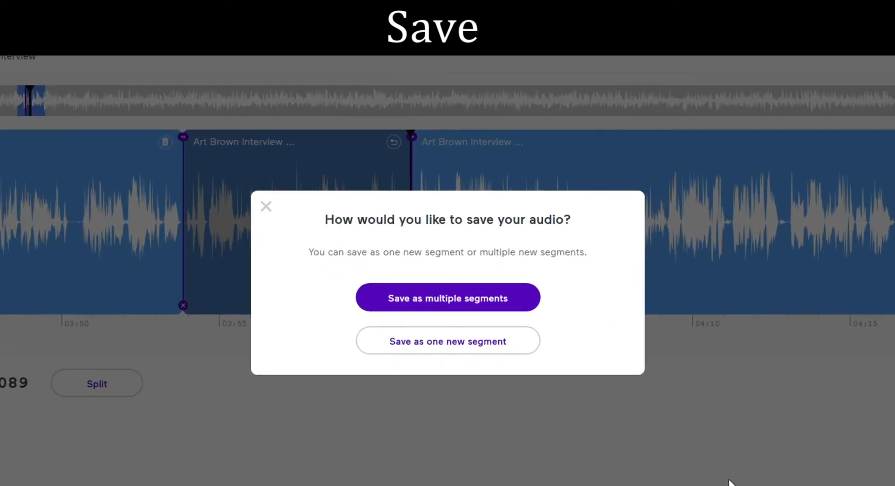
mouse_move(447, 299)
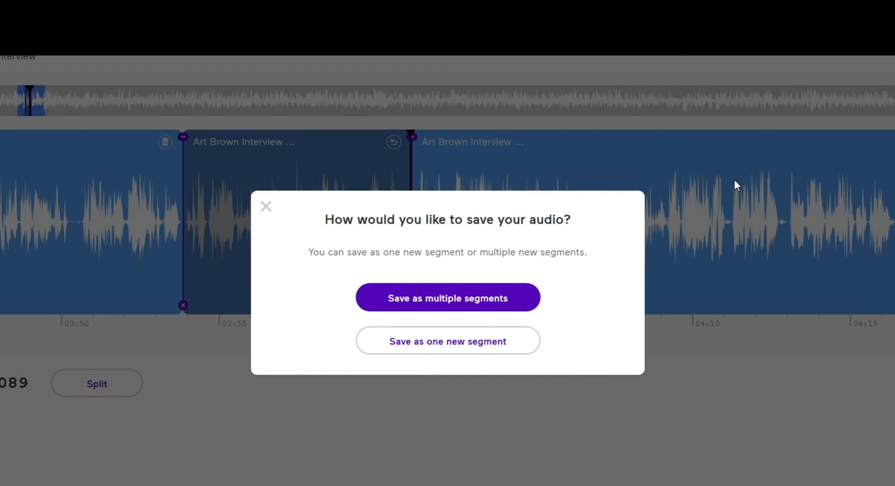
mouse_move(737, 184)
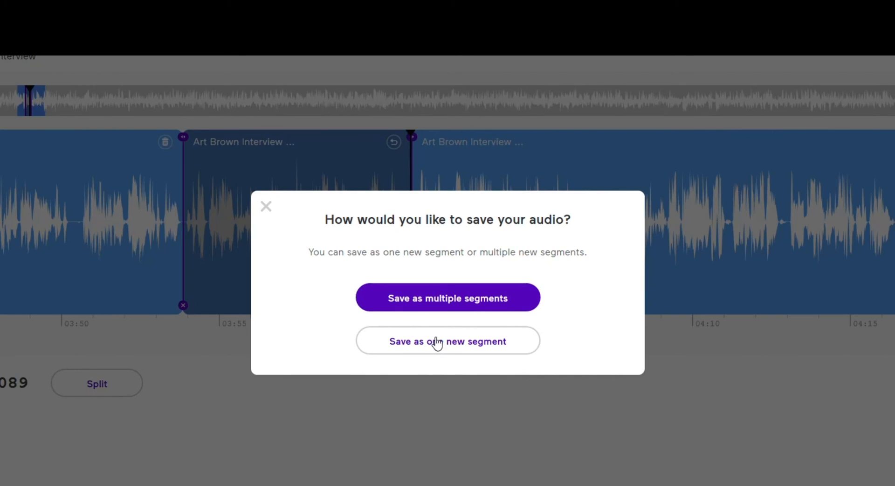
left_click(448, 341)
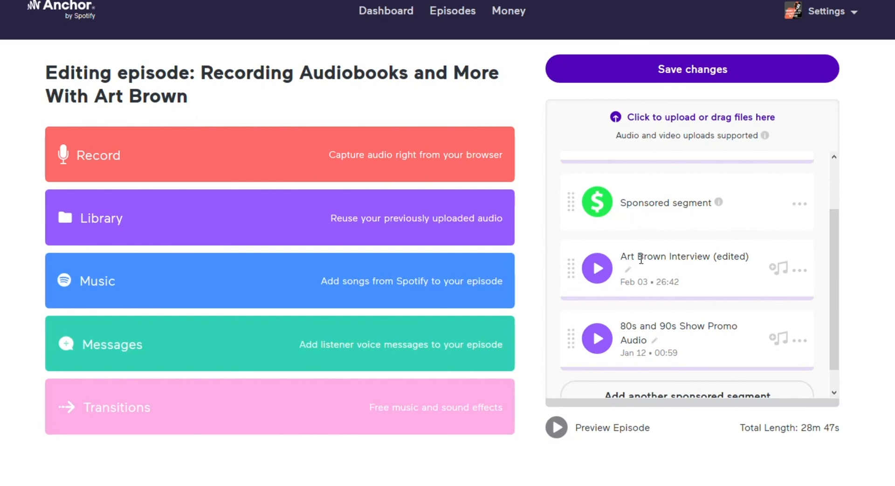
mouse_move(742, 261)
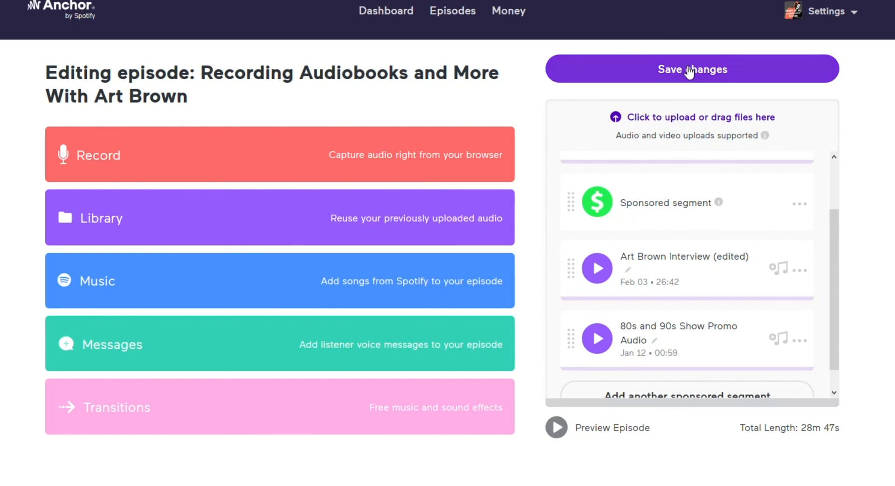
Save the episode changes, bringing the episode to 28:47
left_click(692, 69)
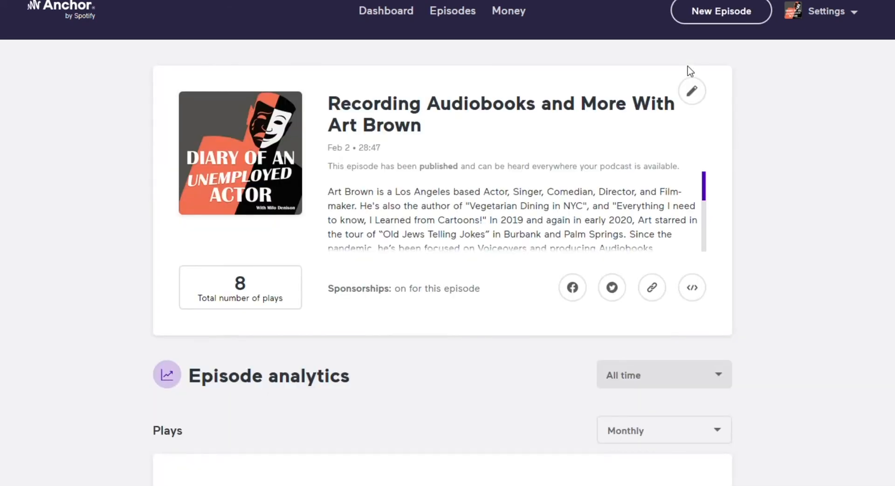